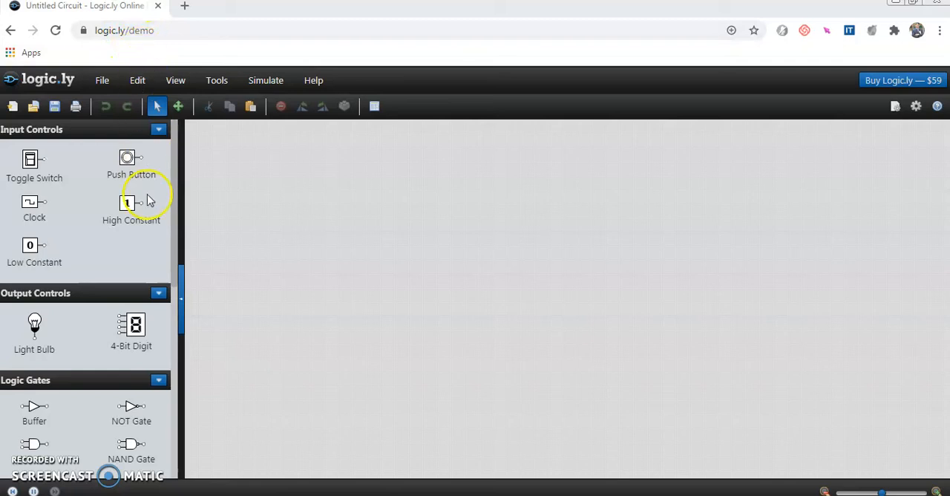
mouse_move(226, 230)
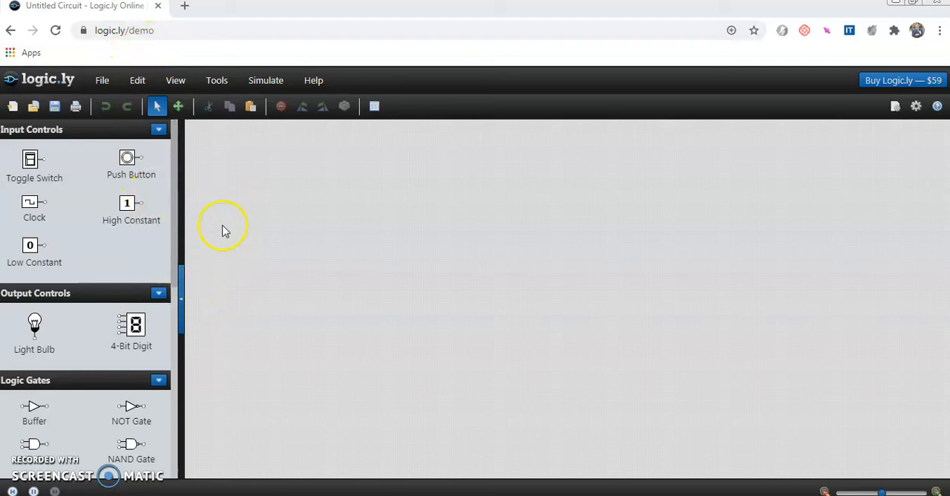
mouse_move(310, 268)
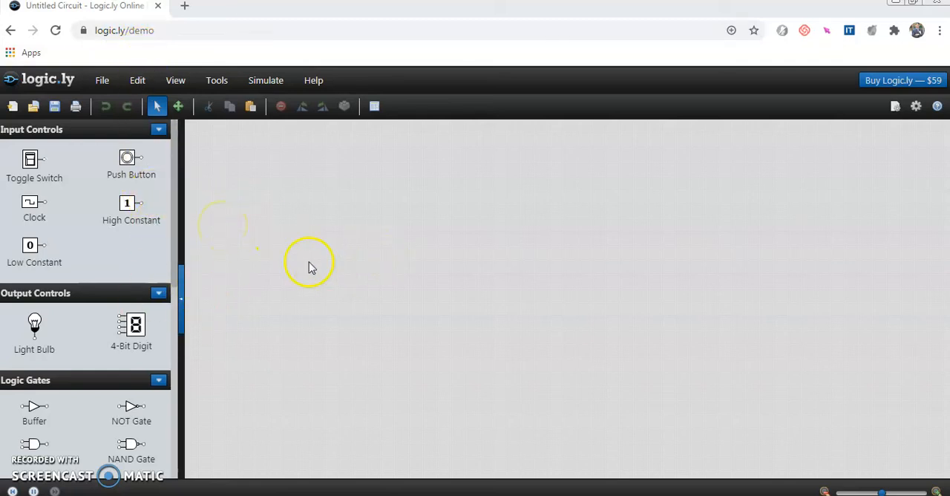
mouse_move(175, 178)
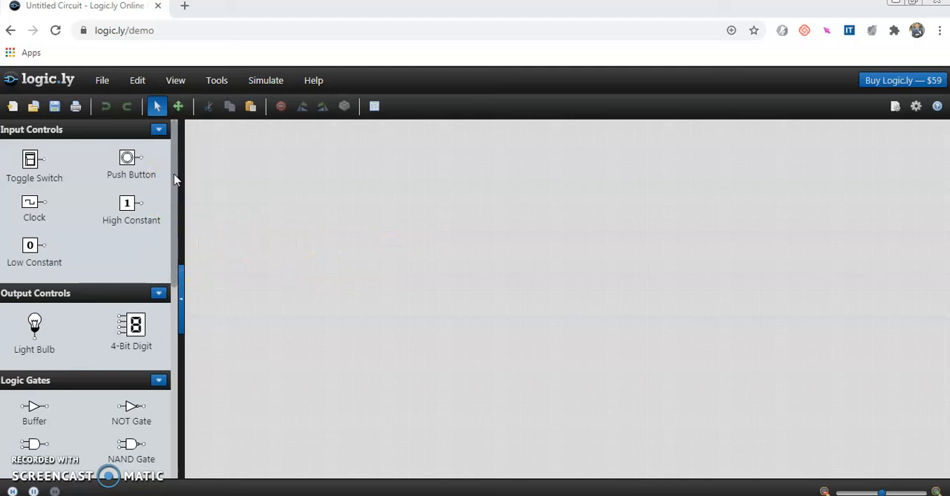
Step: Scroll the parts palette down to the Logic Gates section showing the NOR Gate
scroll("down", 3)
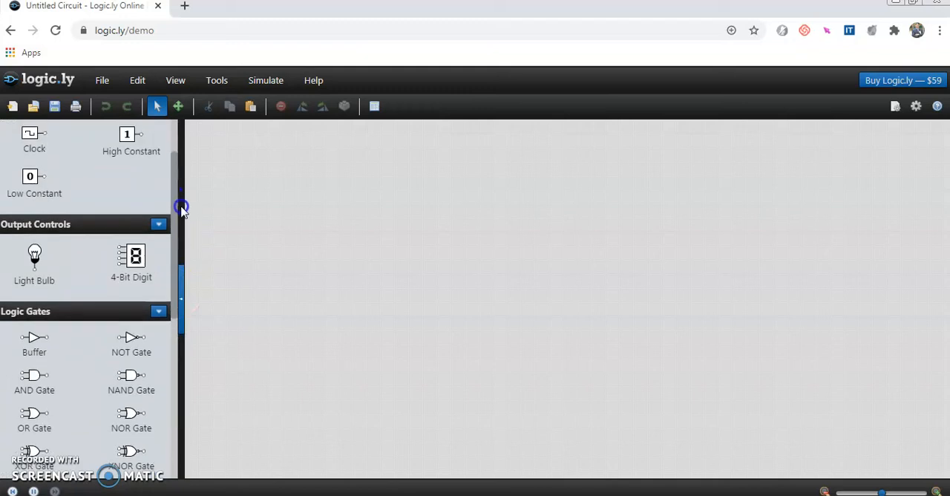
scroll("down", 3)
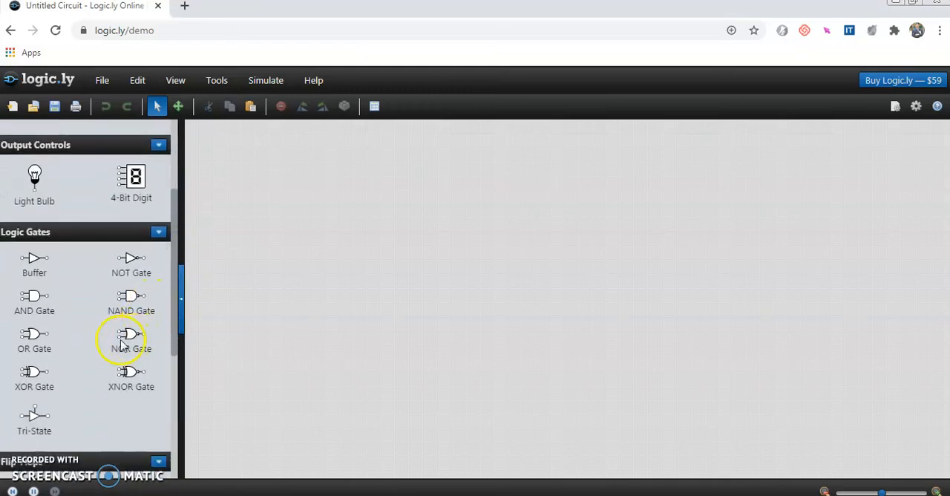
Step: Drag a NOR gate from the palette into the middle of the canvas
left_click(130, 338)
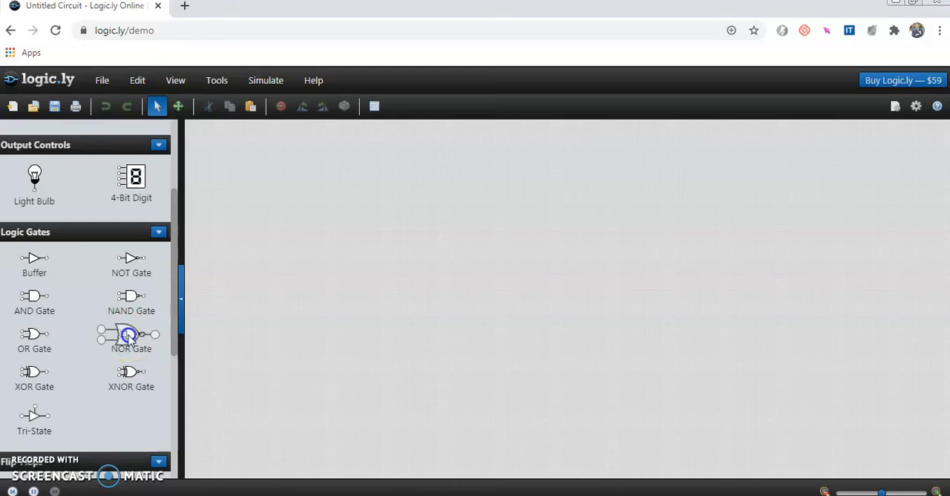
left_click_drag(131, 338, 475, 271)
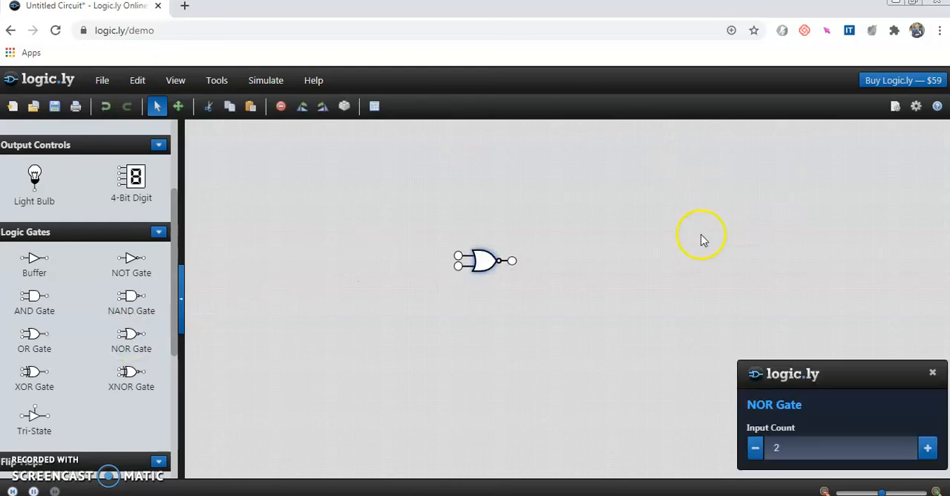
left_click(777, 447)
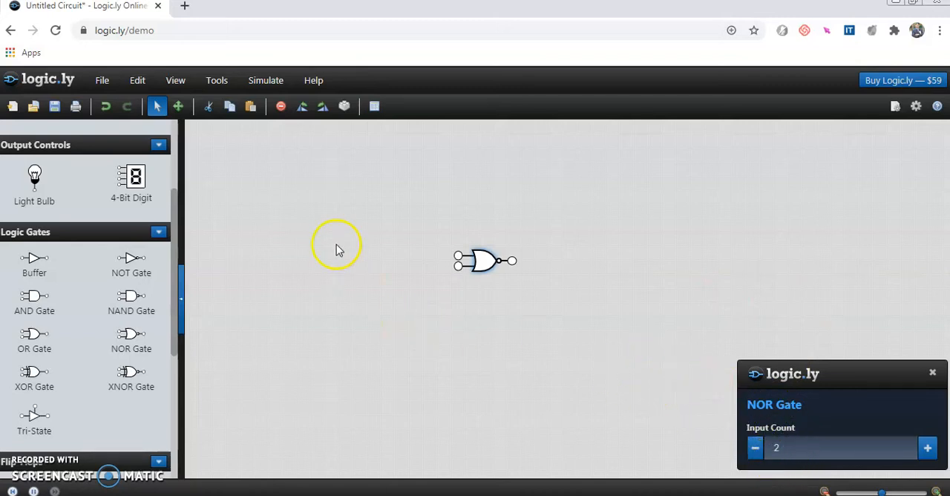
mouse_move(174, 268)
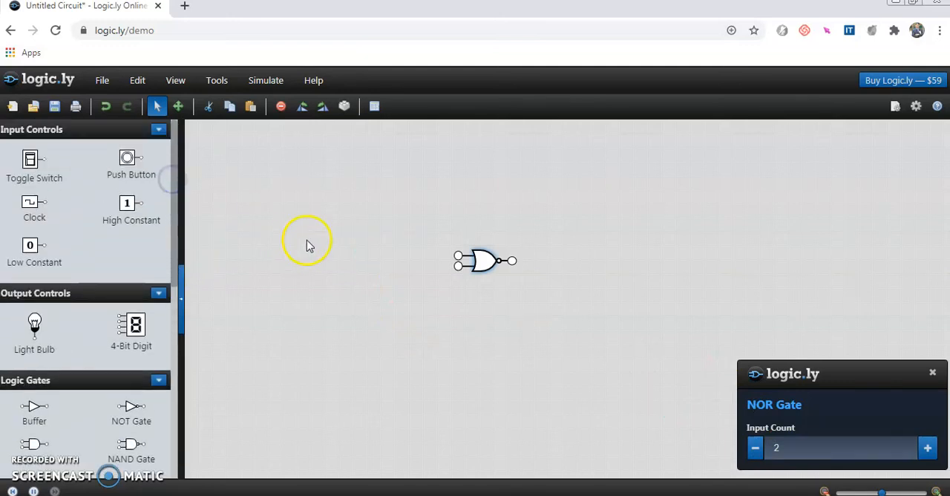
mouse_move(74, 236)
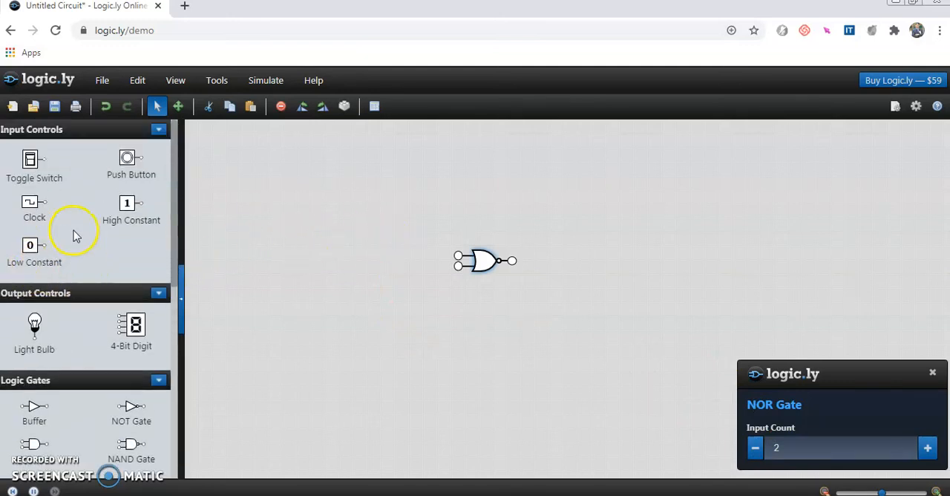
mouse_move(44, 252)
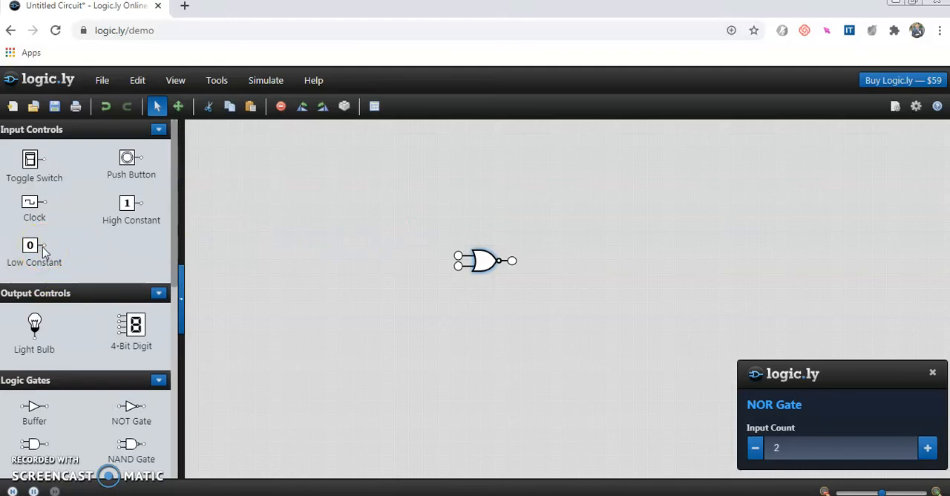
Step: Drop a 0 constant and a 1 constant onto the canvas left of the NOR gate
left_click(30, 245)
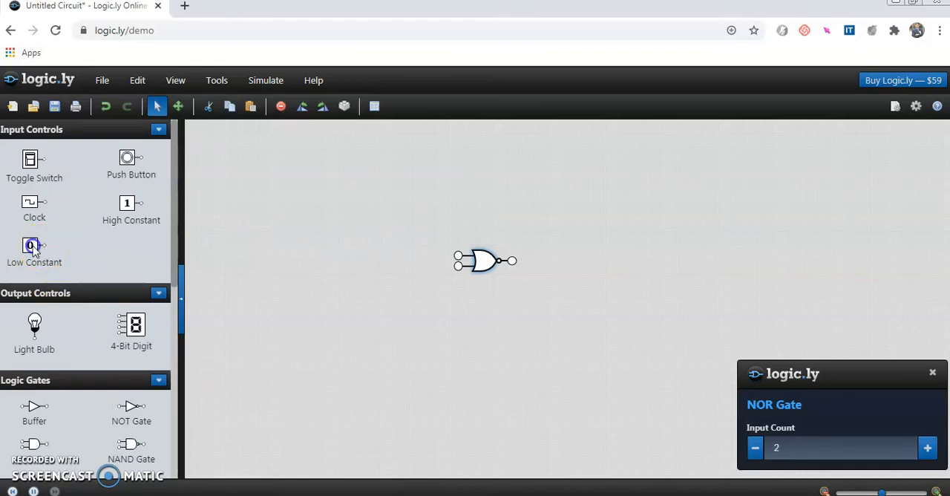
left_click_drag(34, 246, 297, 213)
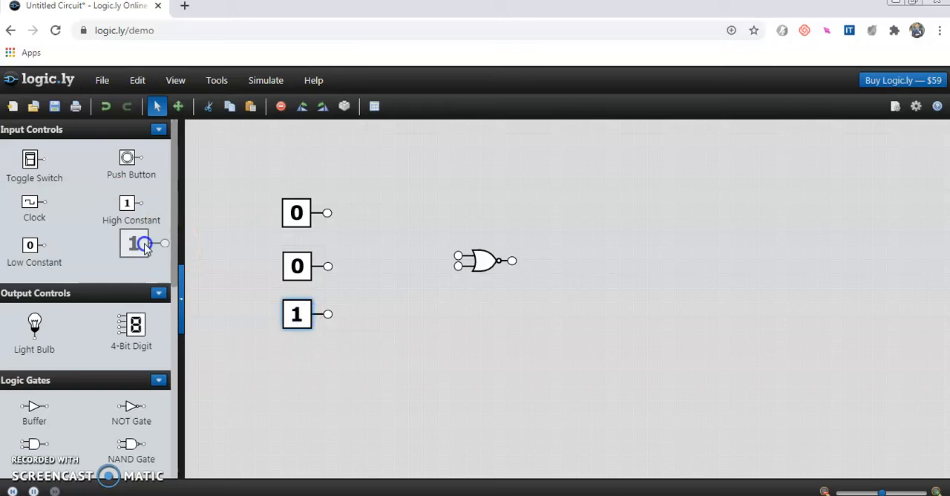
left_click_drag(141, 243, 297, 362)
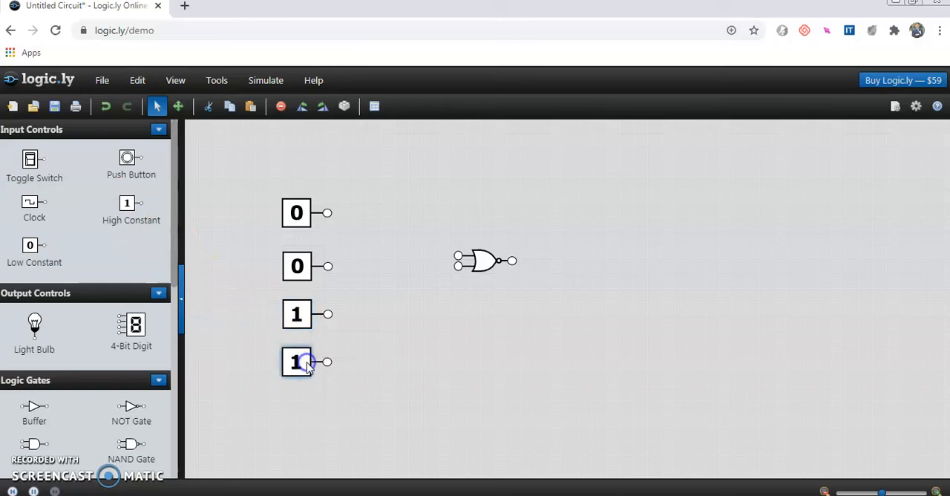
mouse_move(225, 289)
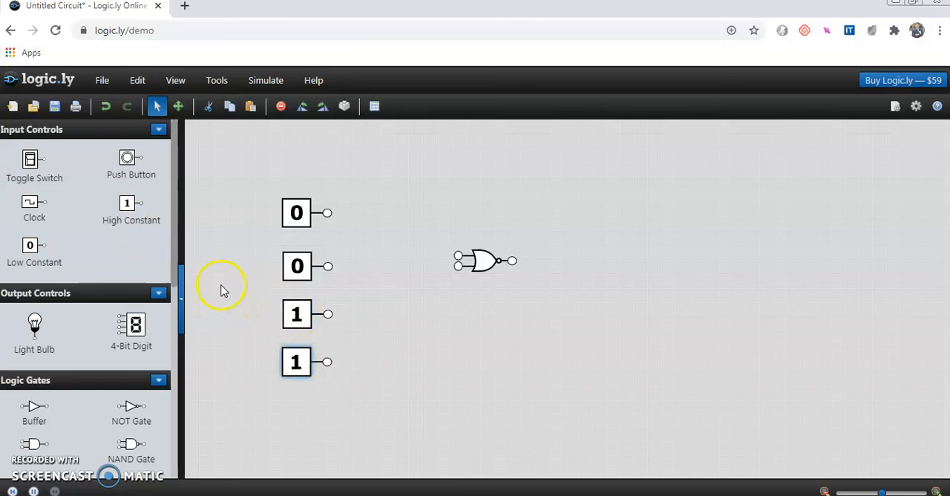
mouse_move(34, 327)
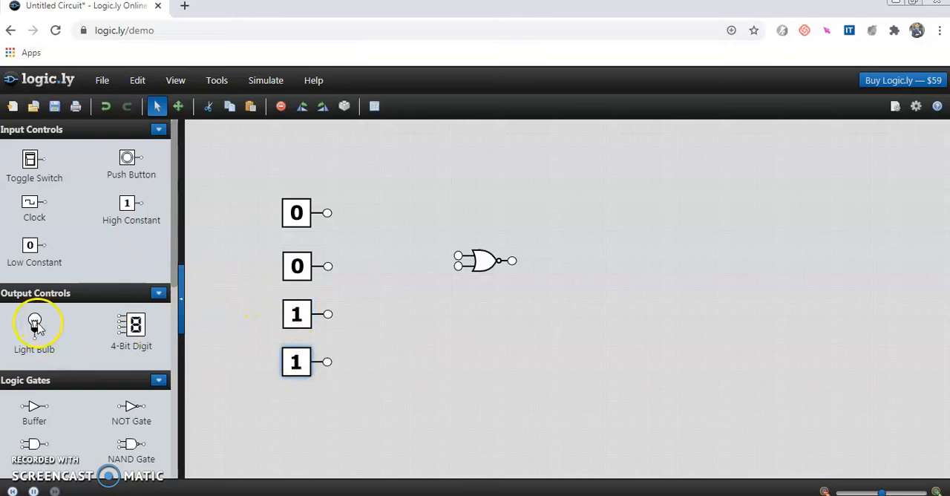
Step: Place a light bulb to the right of the NOR gate
left_click_drag(34, 324, 642, 230)
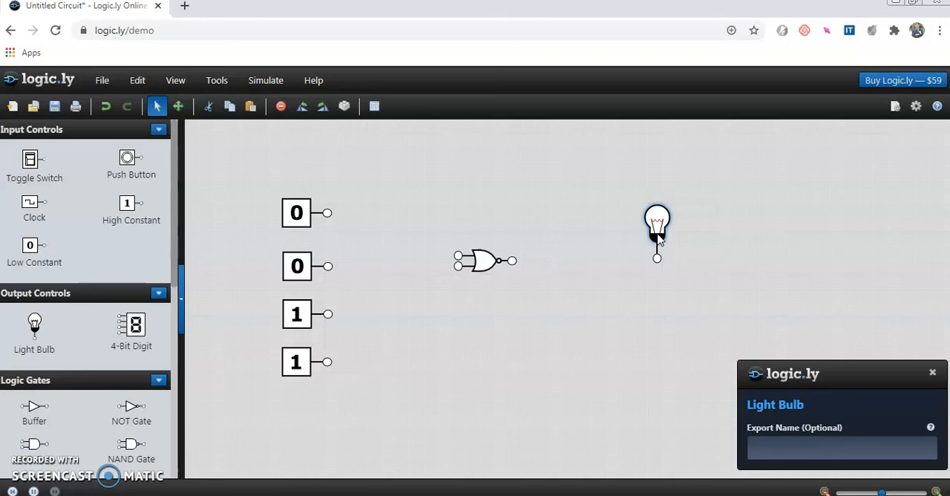
left_click(656, 242)
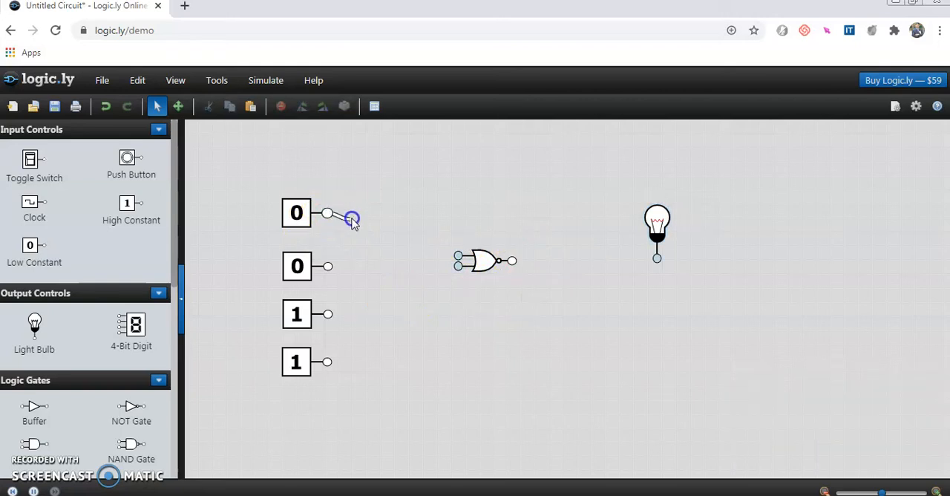
Step: Wire both 0 constants into the NOR inputs and the gate output to the light bulb
left_click_drag(327, 214, 458, 257)
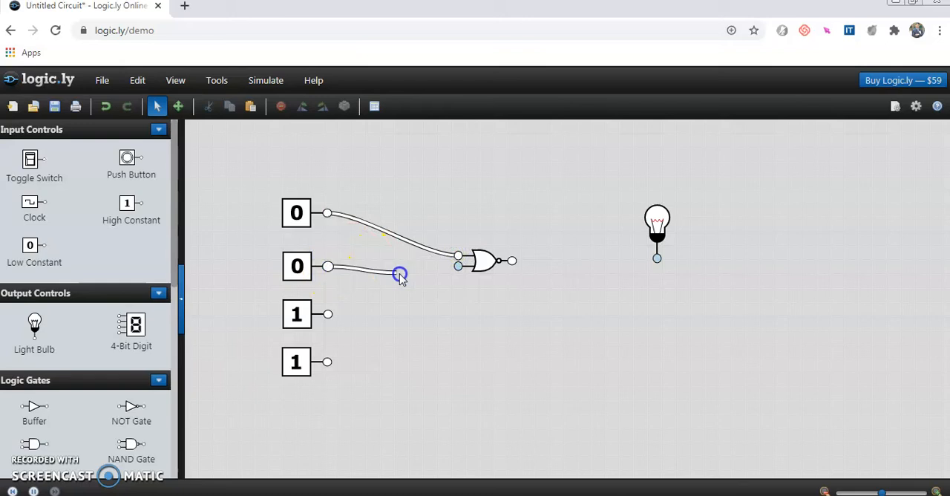
left_click_drag(401, 277, 458, 266)
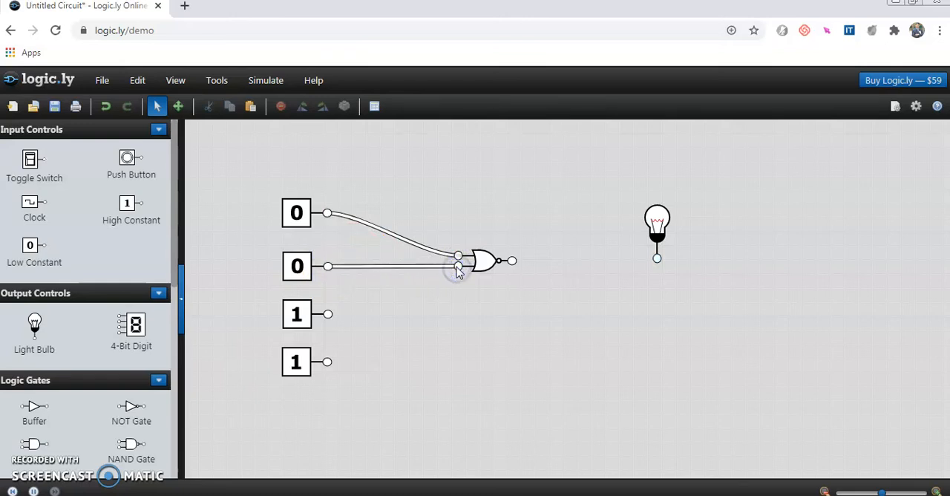
left_click(482, 261)
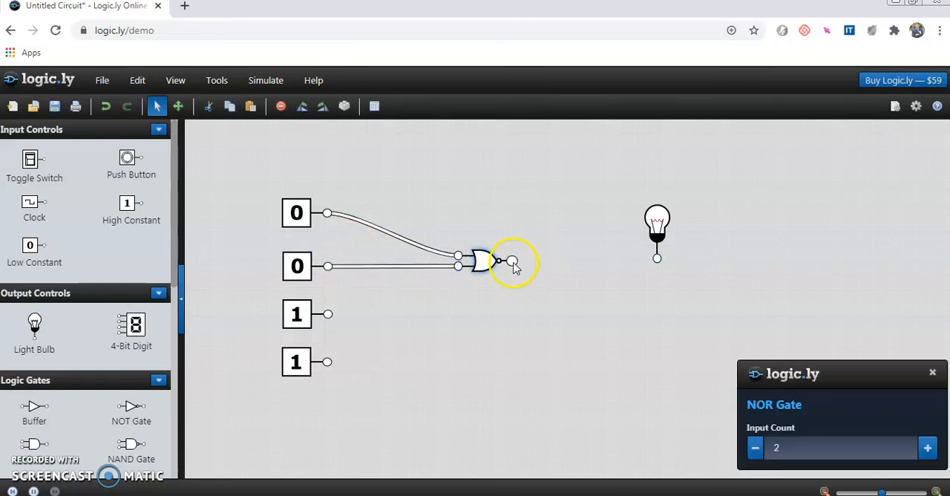
left_click(512, 262)
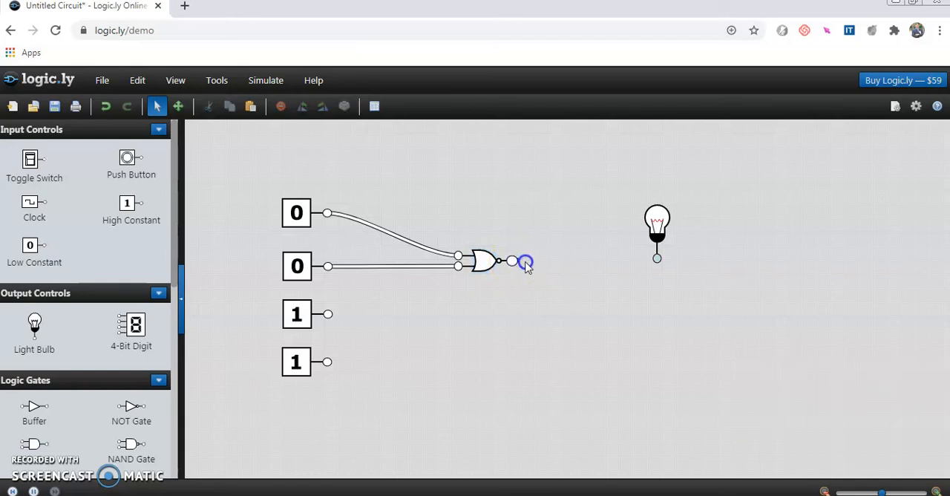
left_click_drag(513, 260, 656, 261)
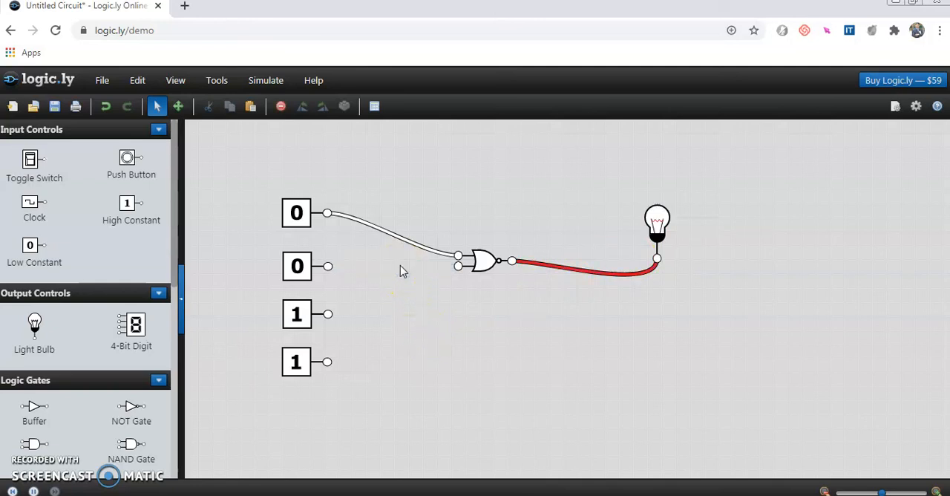
mouse_move(383, 234)
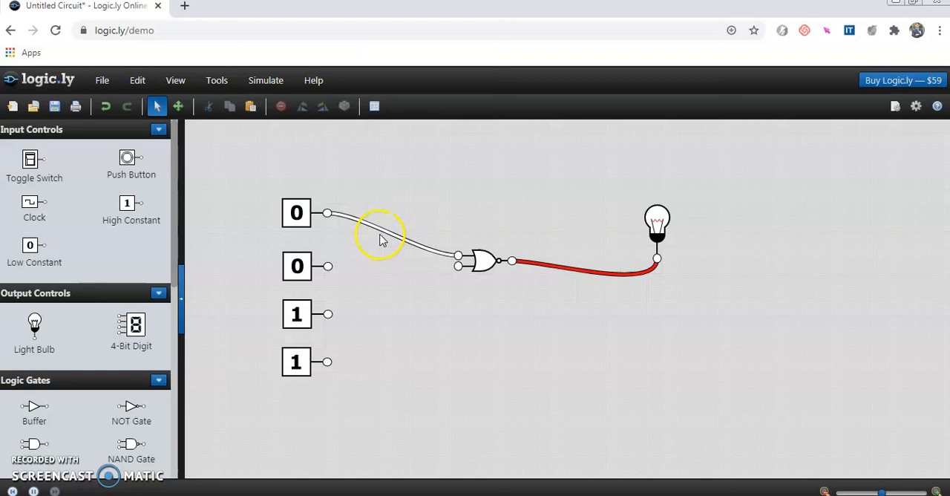
mouse_move(330, 313)
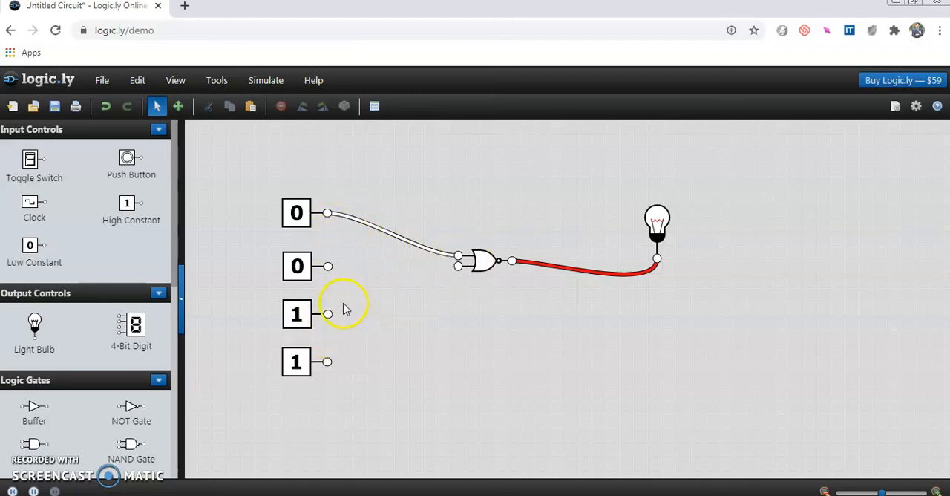
Step: Wire a 1 constant into the NOR gate's second input so the bulb goes dark
left_click_drag(327, 314, 386, 292)
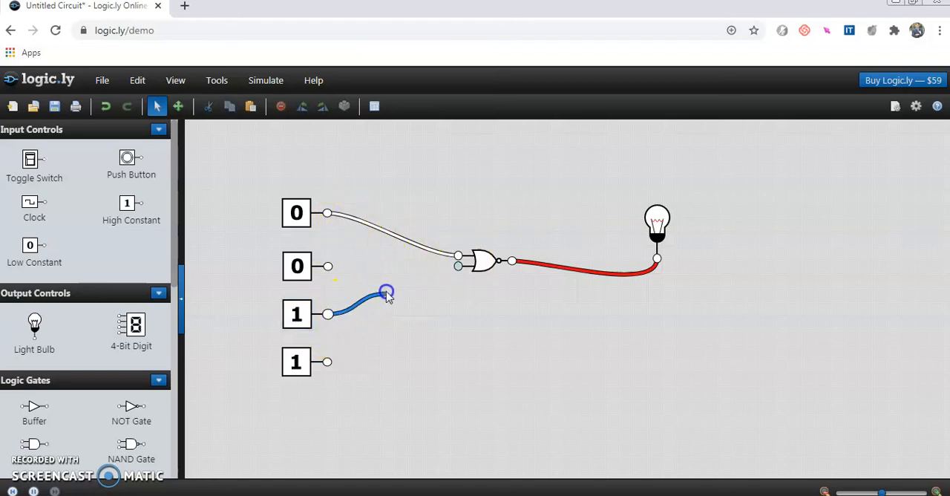
left_click_drag(386, 292, 458, 265)
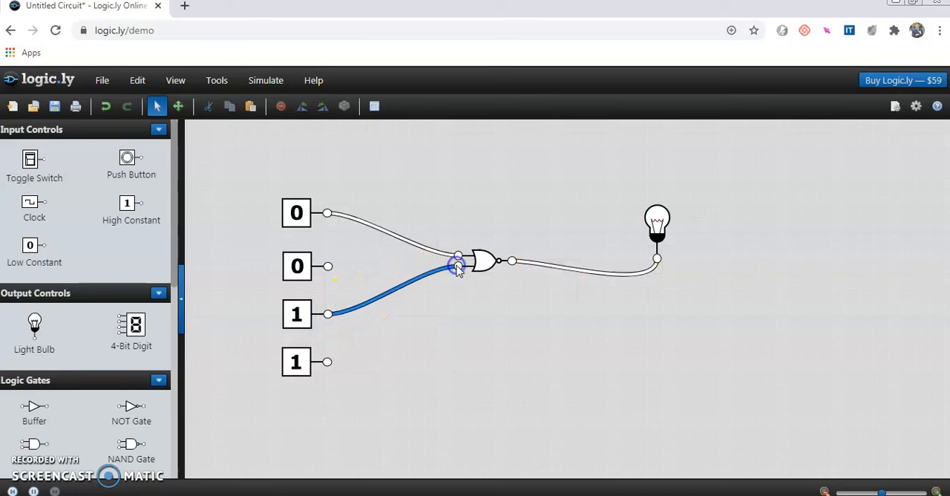
mouse_move(427, 290)
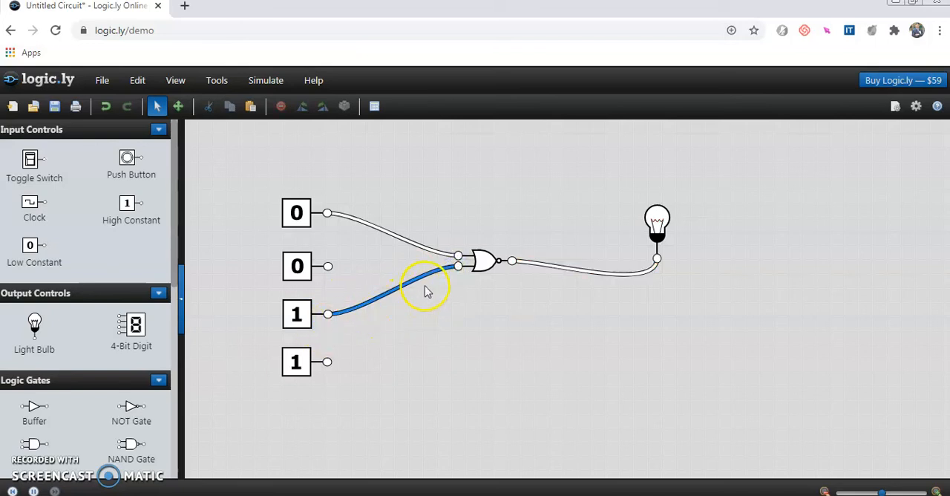
mouse_move(654, 190)
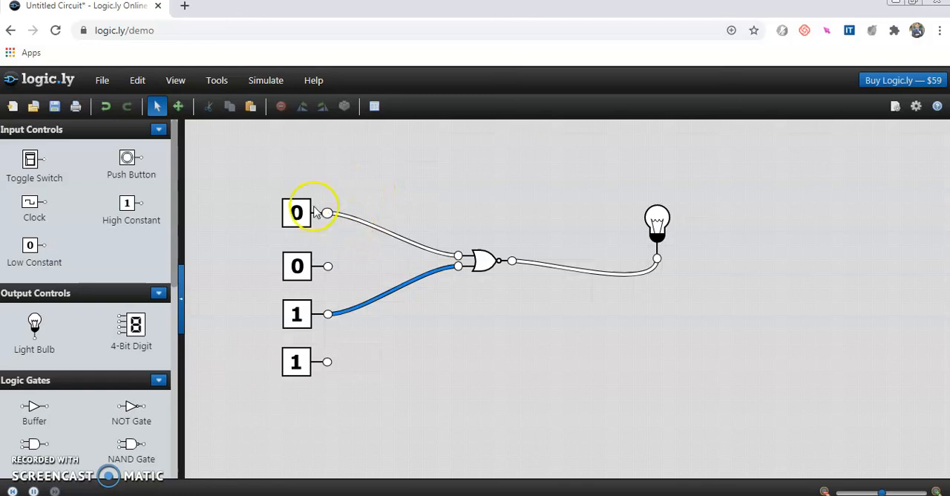
mouse_move(561, 241)
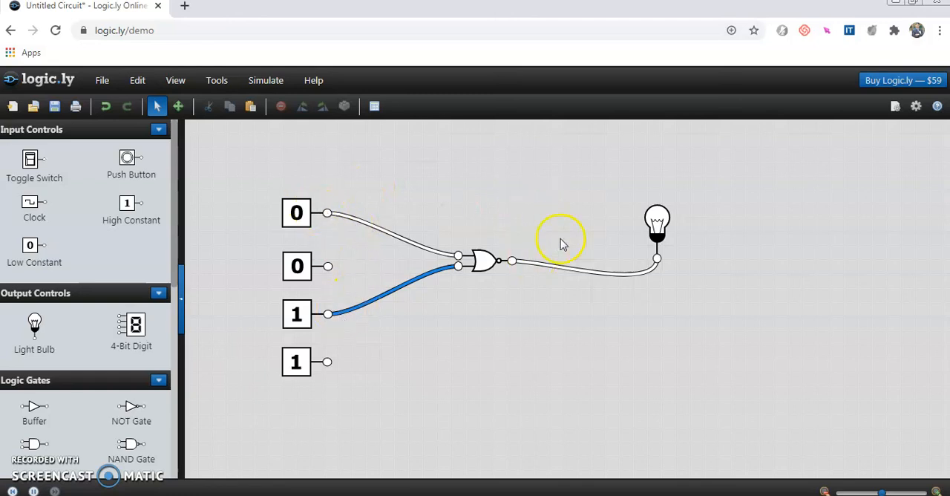
mouse_move(407, 304)
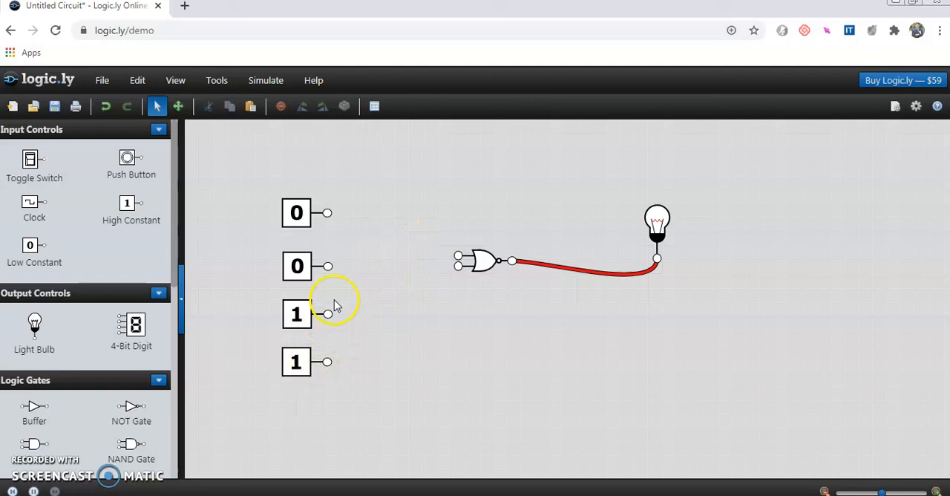
Step: Wire both 1 constants into the NOR gate's two inputs, keeping the bulb off
left_click_drag(328, 313, 457, 258)
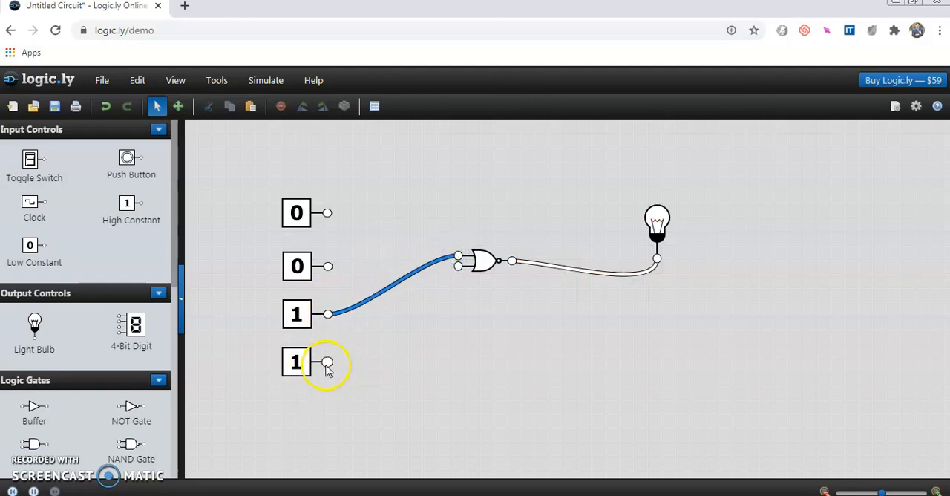
left_click_drag(327, 362, 459, 267)
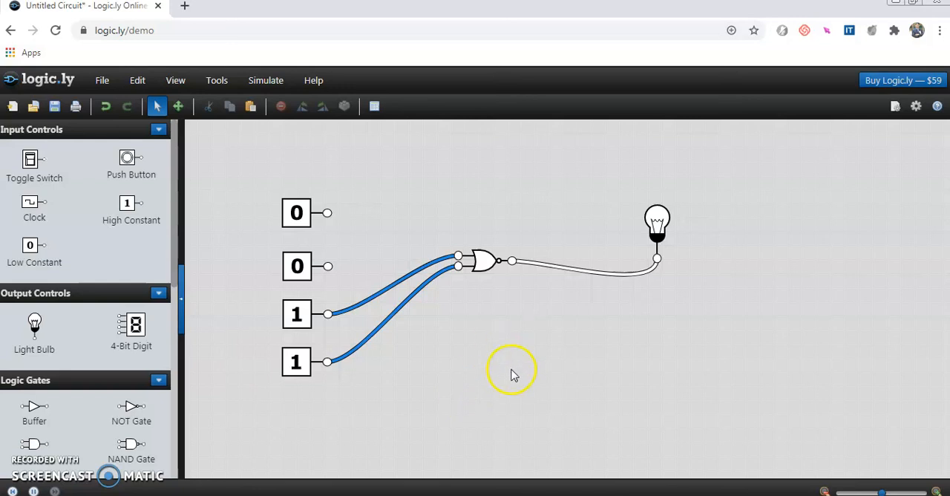
mouse_move(375, 401)
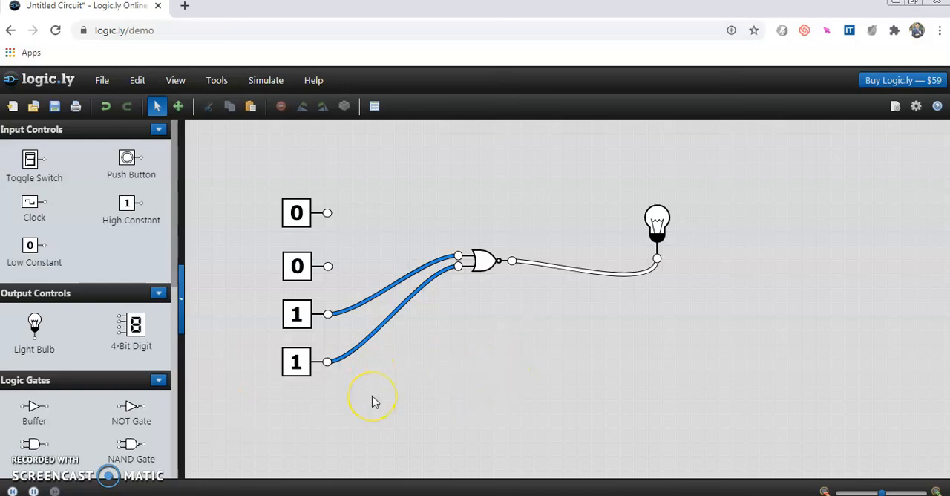